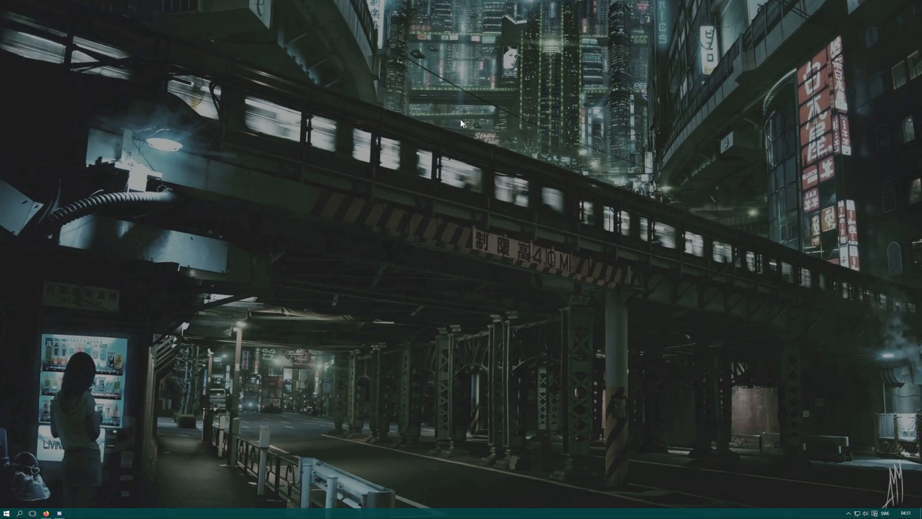
{"action": "mouse_move", "coordinate": [382, 166]}
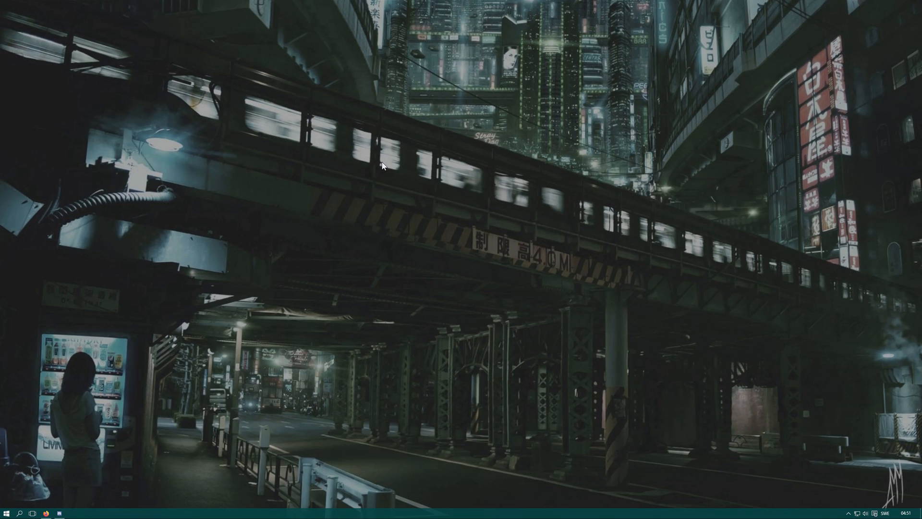
Step: Show the Windows desktop context menu that lists NVIDIA Control Panel
{"action": "right_click", "coordinate": [381, 165]}
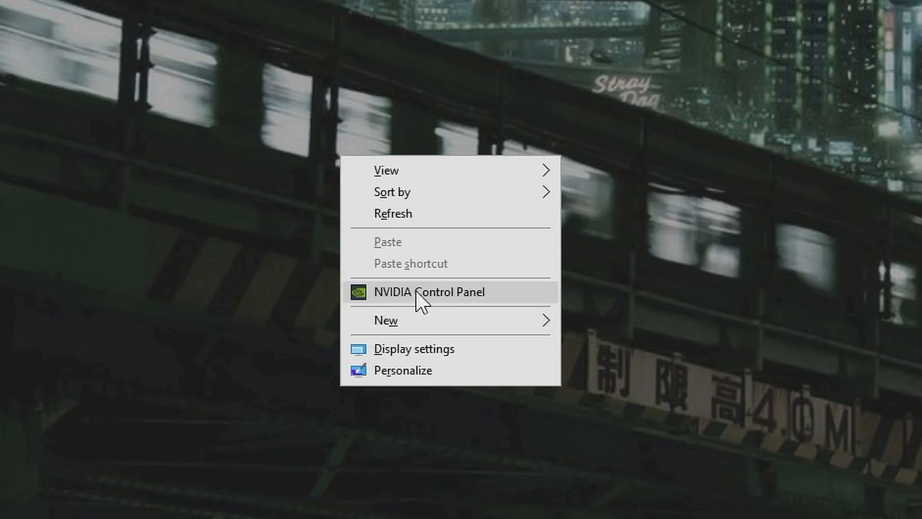
Step: Launch NVIDIA Control Panel and view Adjust Desktop Size and Position at 2560x1440, 144Hz, No scaling
{"action": "left_click", "coordinate": [429, 292]}
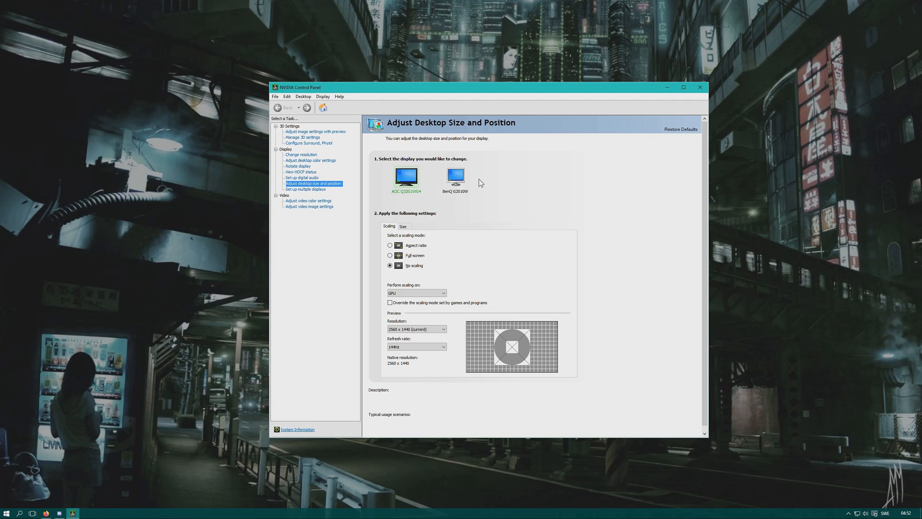
{"action": "left_click", "coordinate": [301, 154]}
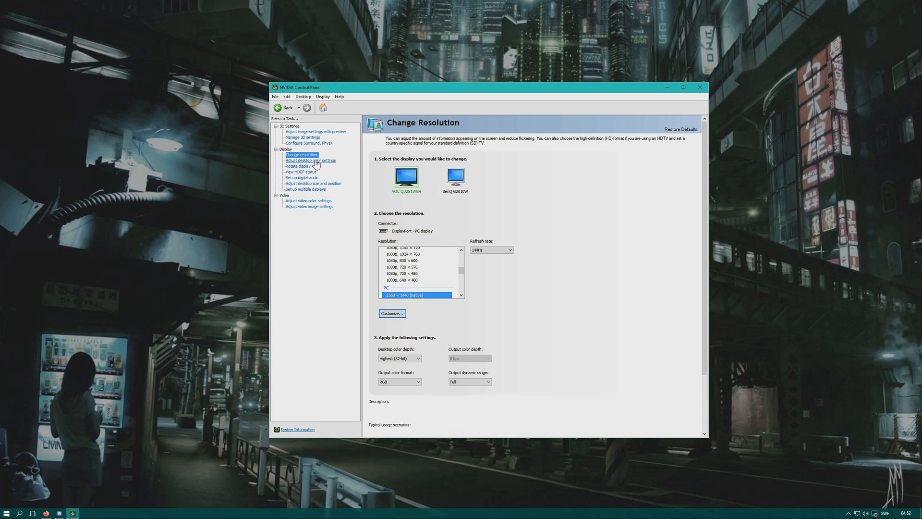
{"action": "left_click", "coordinate": [313, 183]}
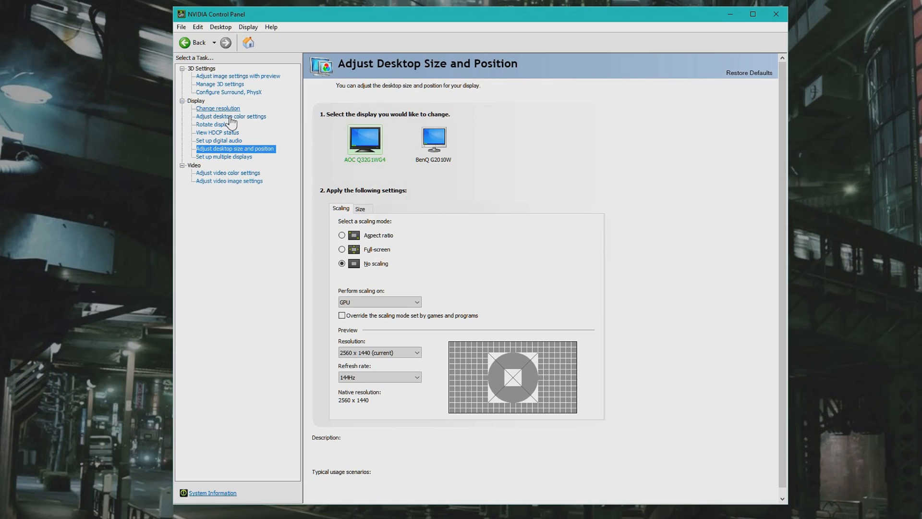
{"action": "mouse_move", "coordinate": [328, 159]}
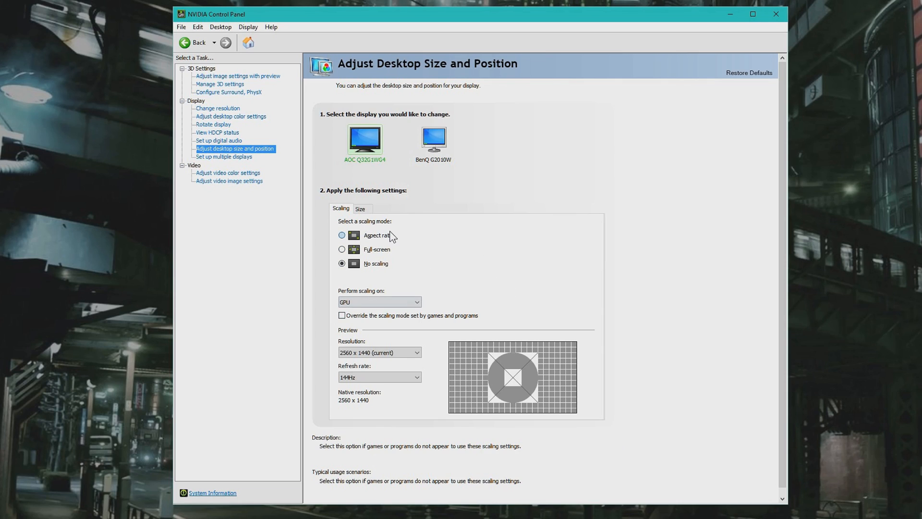
{"action": "left_click", "coordinate": [418, 377]}
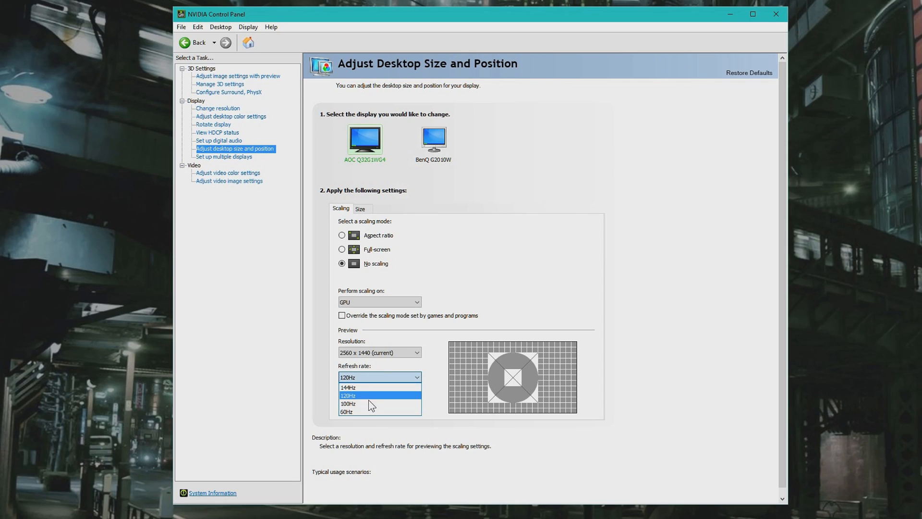
{"action": "left_click", "coordinate": [348, 387]}
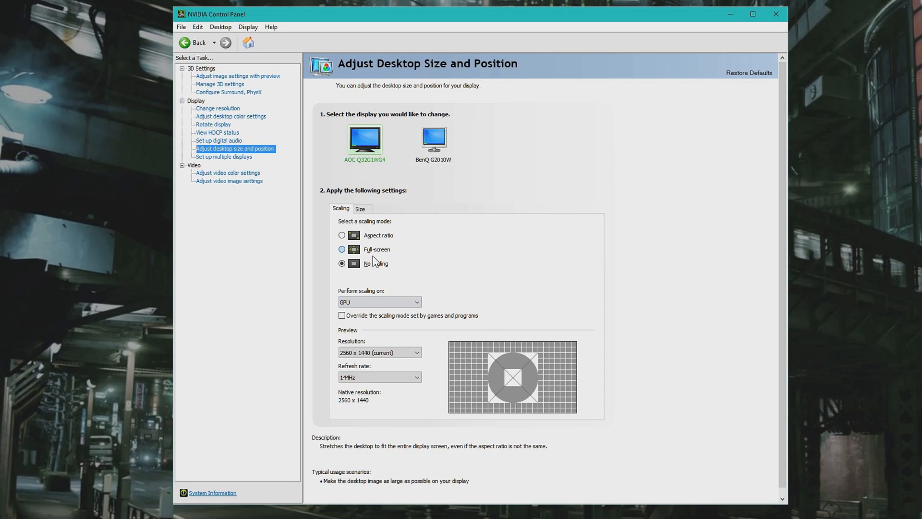
Step: On Change Resolution, try 100Hz then keep 144Hz for the AOC Q32G1WG4, glancing at the BenQ G2010W
{"action": "left_click", "coordinate": [218, 108]}
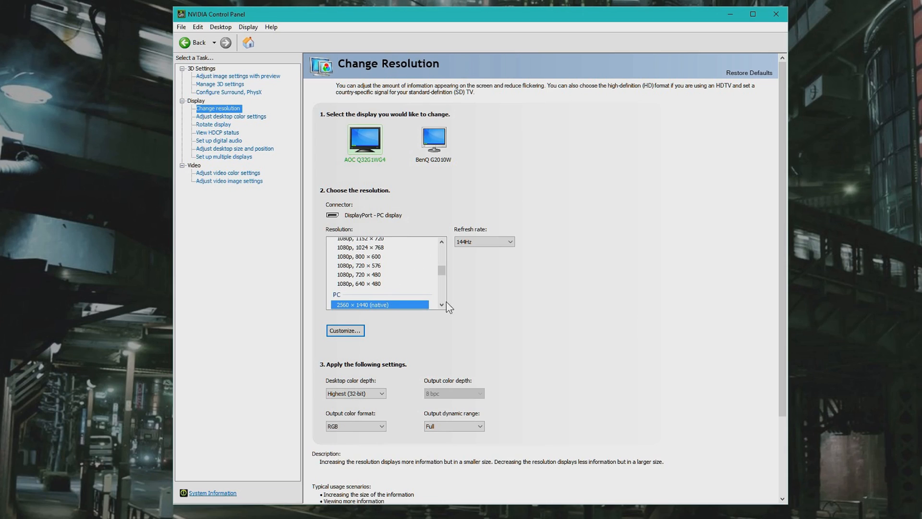
{"action": "scroll", "scroll_direction": "up", "scroll_amount": 3}
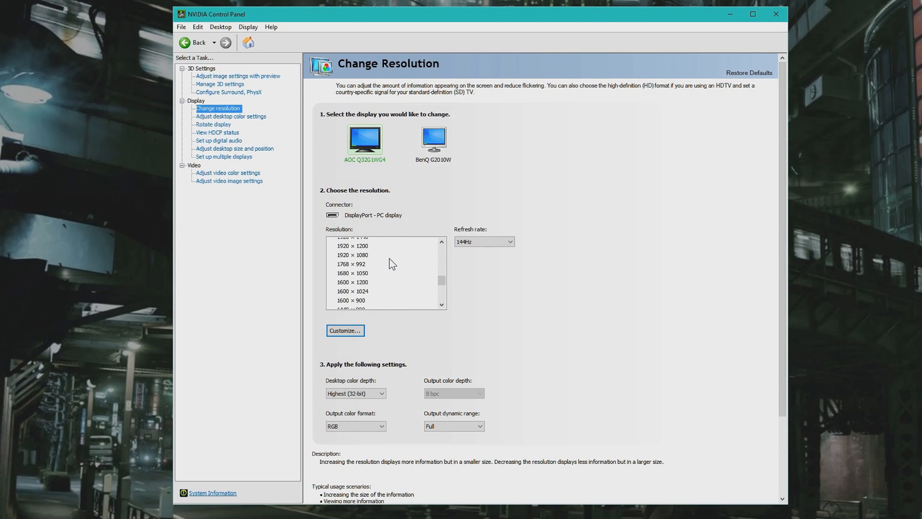
{"action": "left_click", "coordinate": [509, 241]}
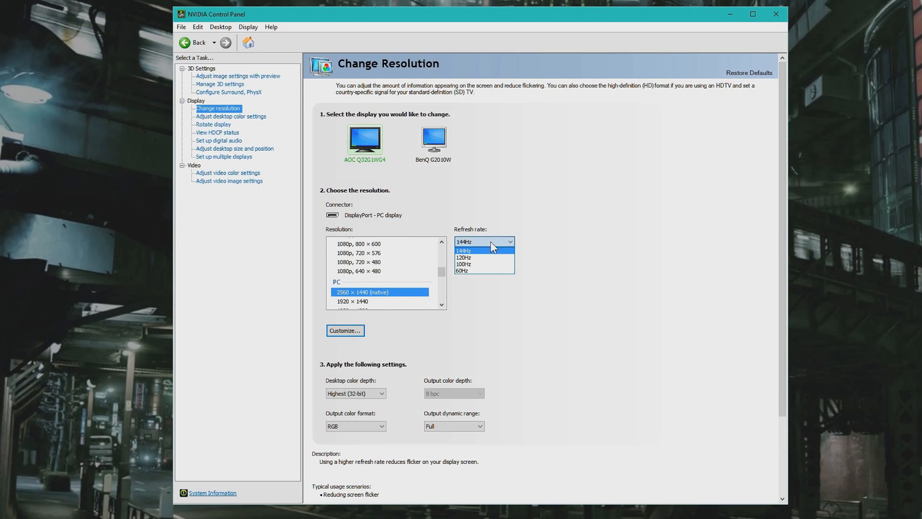
{"action": "left_click", "coordinate": [464, 264]}
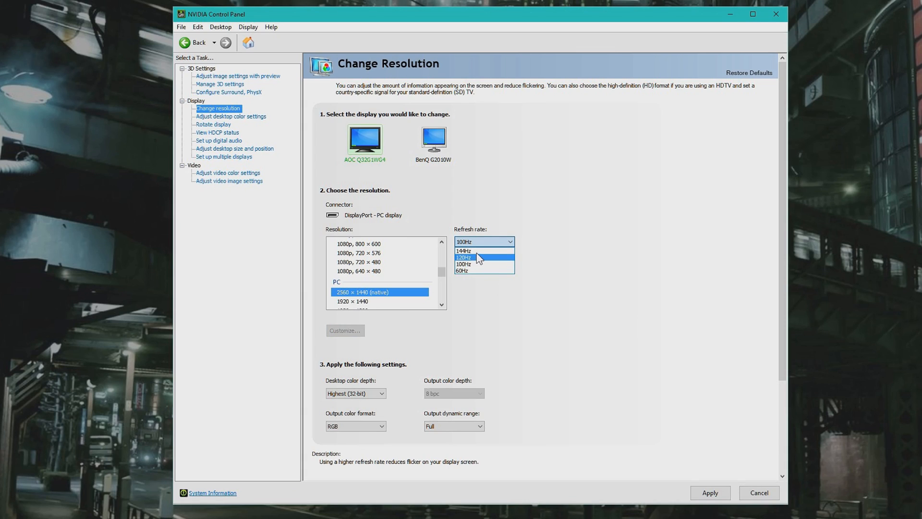
{"action": "left_click", "coordinate": [465, 251]}
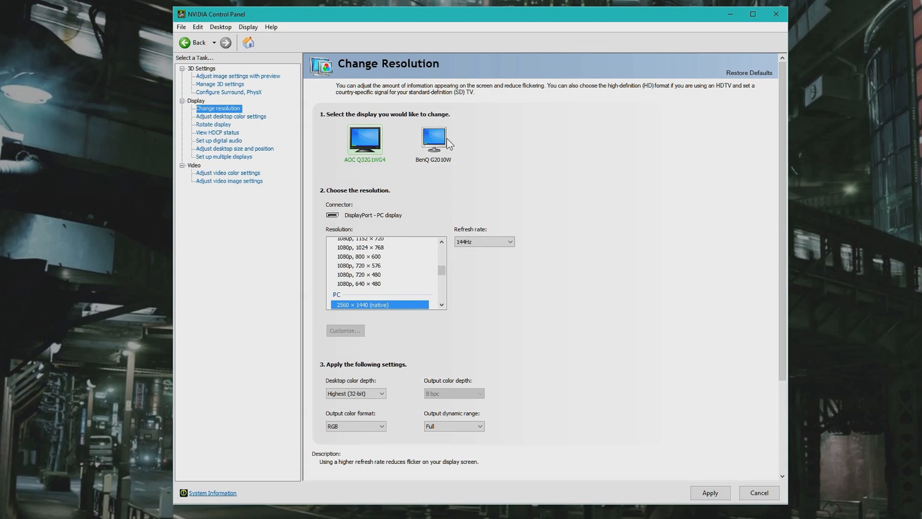
{"action": "left_click", "coordinate": [433, 138]}
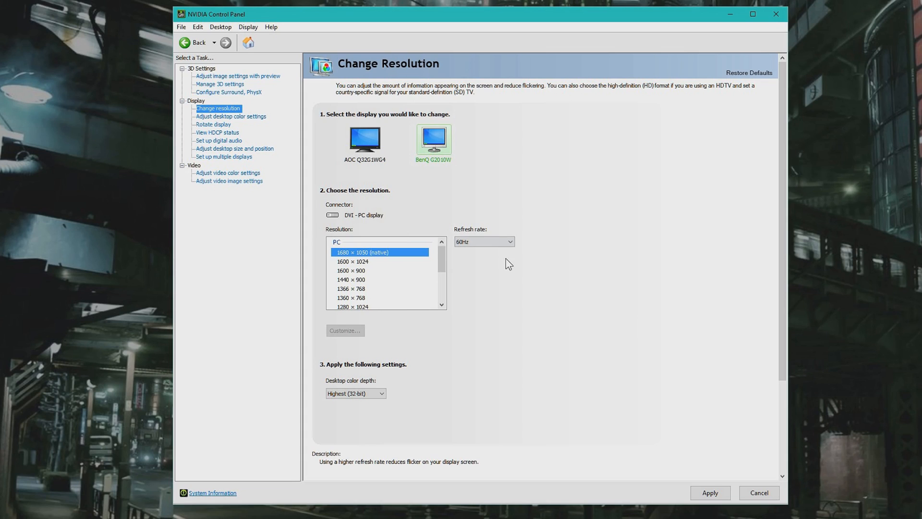
{"action": "left_click", "coordinate": [365, 140]}
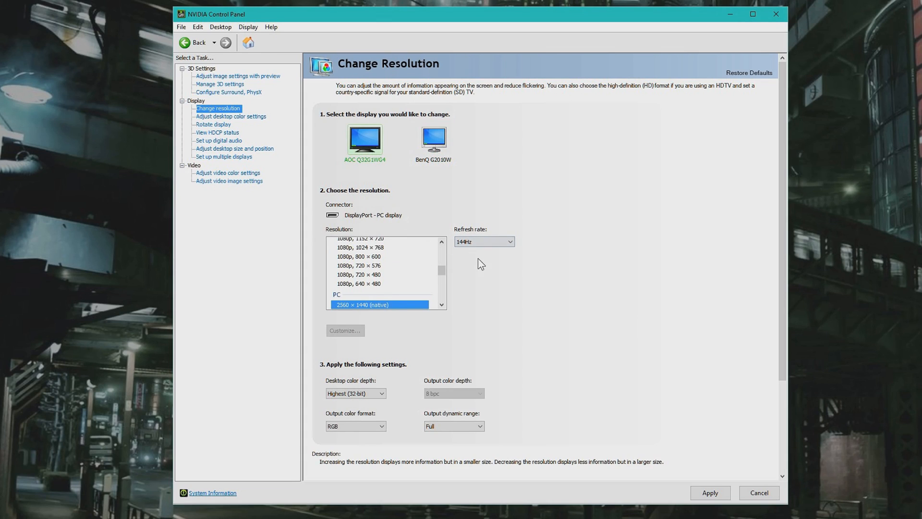
{"action": "scroll", "scroll_direction": "down", "scroll_amount": 3}
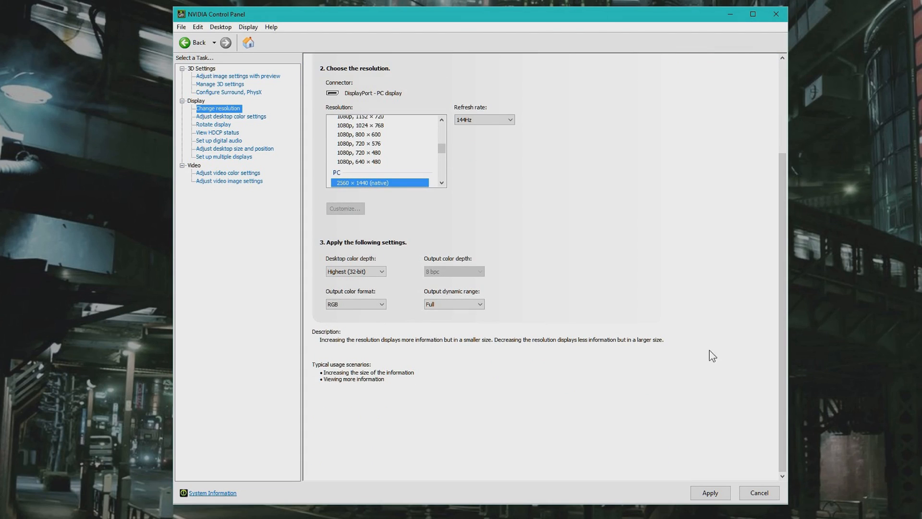
Step: Apply the 2560x1440 at 144Hz setting and confirm Ja in the keep-changes prompt
{"action": "left_click", "coordinate": [709, 492]}
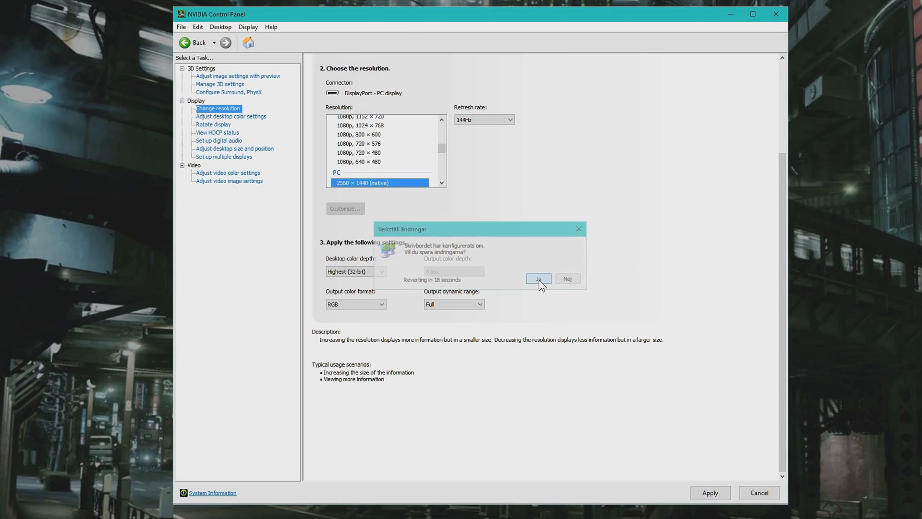
{"action": "left_click", "coordinate": [538, 278]}
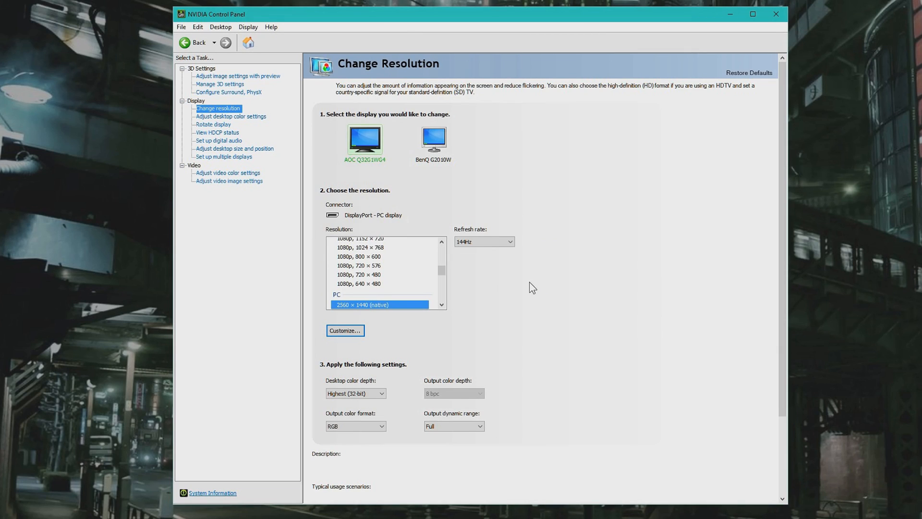
{"action": "mouse_move", "coordinate": [529, 290]}
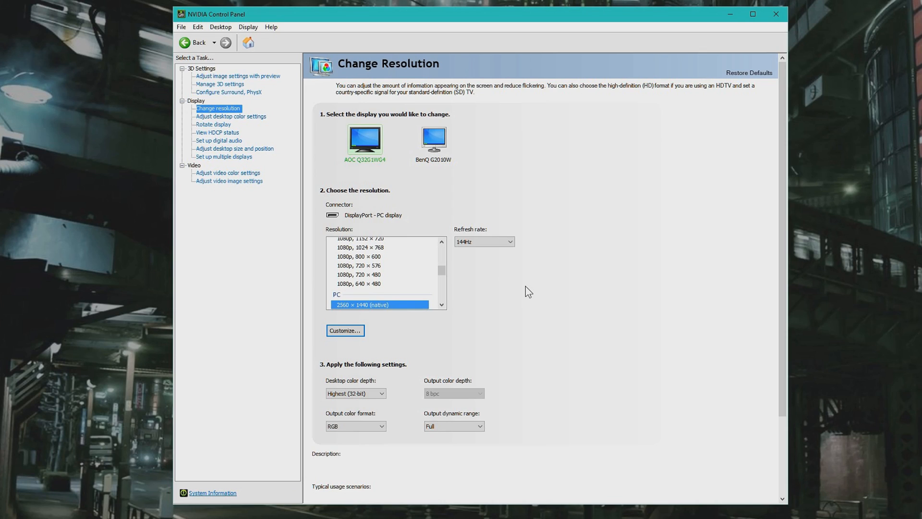
{"action": "mouse_move", "coordinate": [525, 296]}
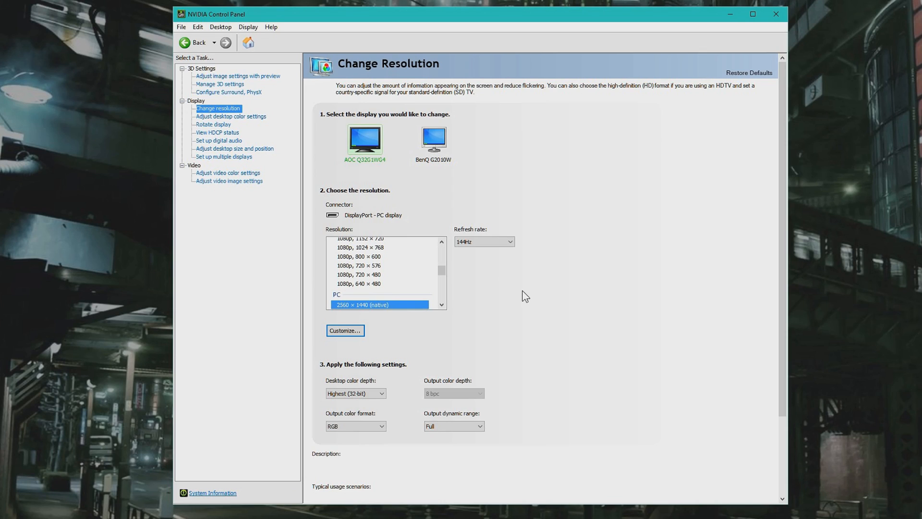